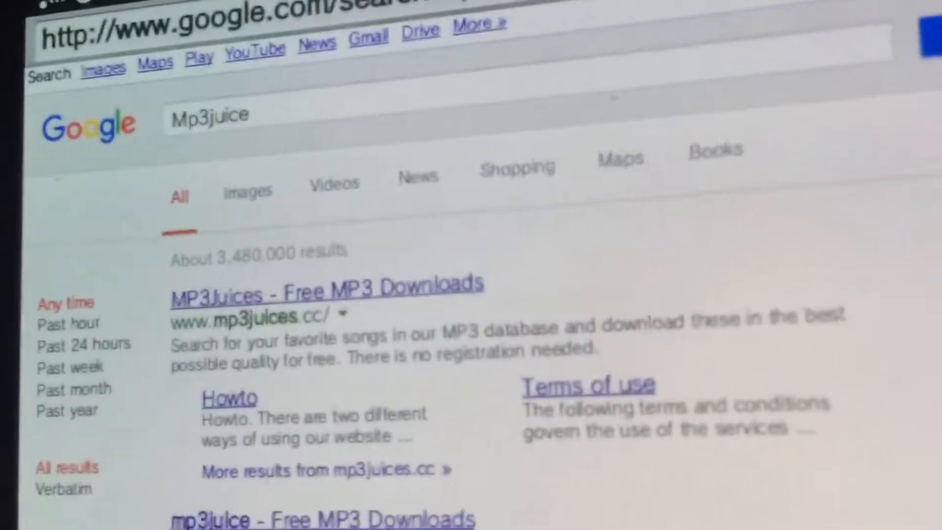
# Open the MP3Juices free download site from the Google results
pyautogui.click(326, 293)
pyautogui.write('te')
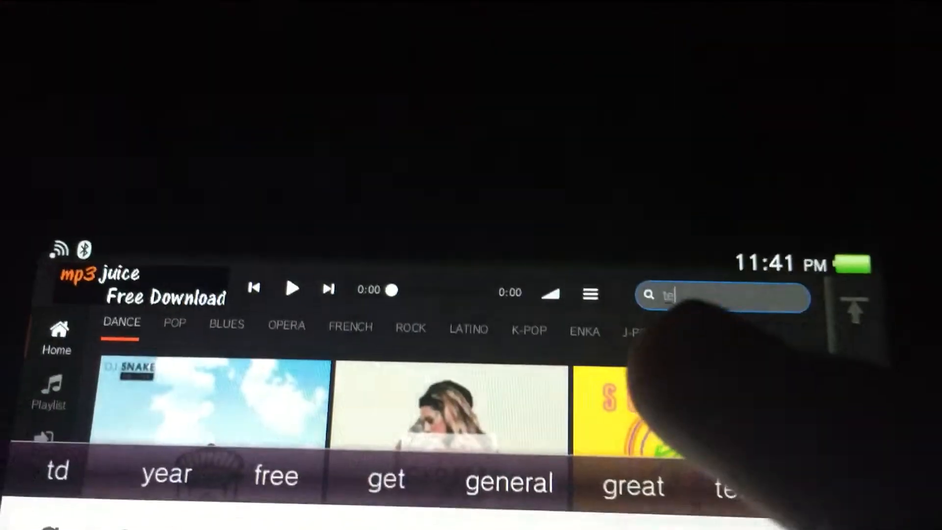
# Search mp3juice for 'te metistes' to list matching song downloads
pyautogui.write('metistes')
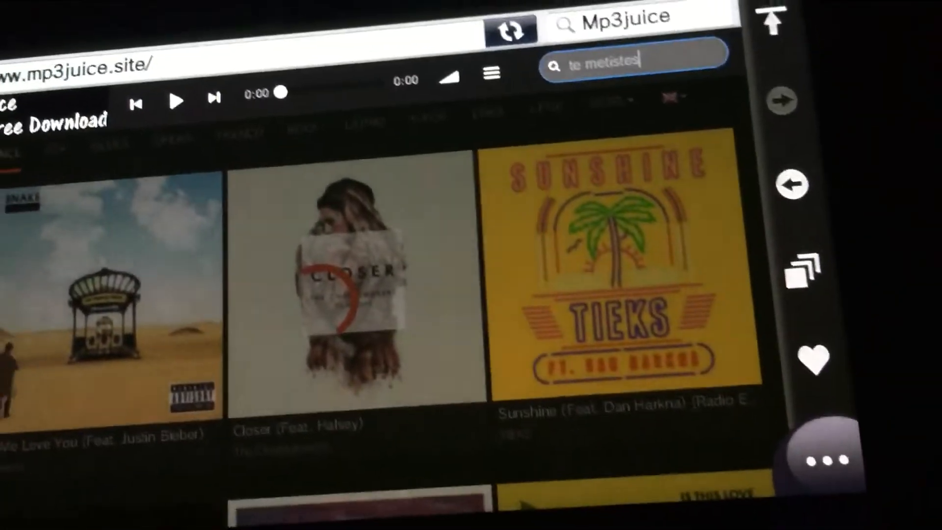
pyautogui.press('Enter')
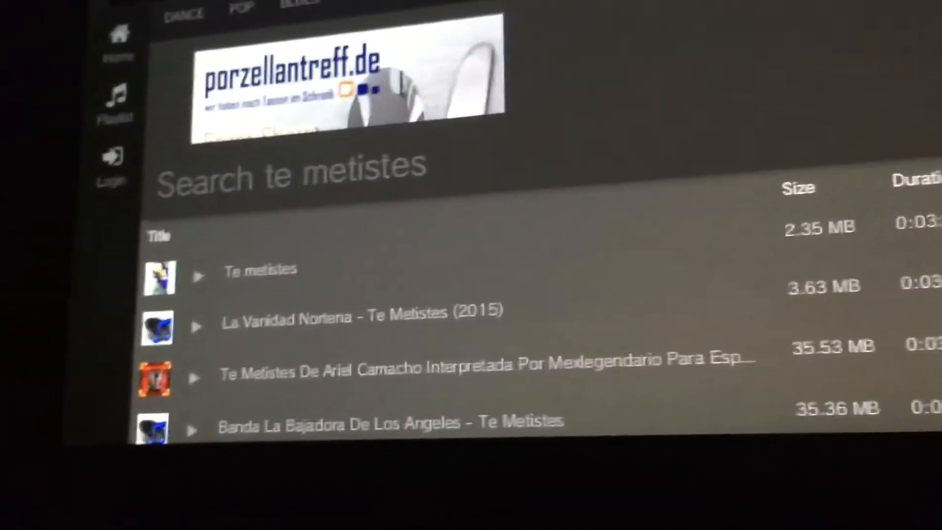